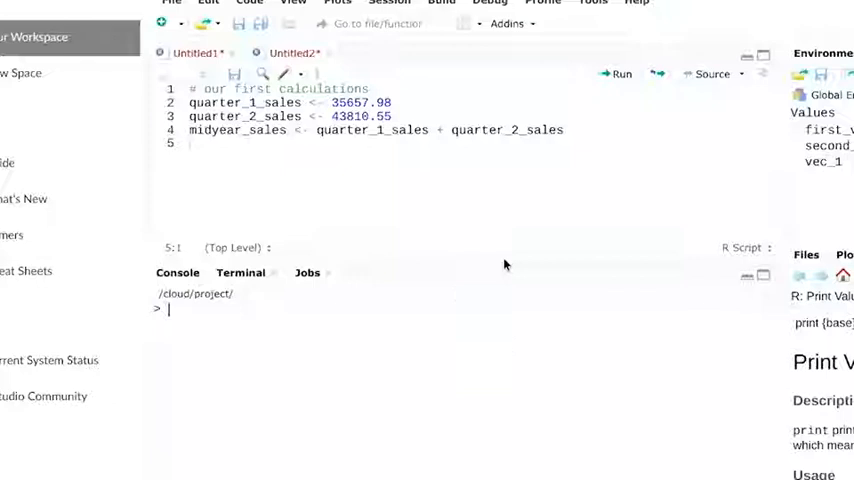
- Select all lines of the sales script and run them to create midyear_sales in the environment
{"action": "key", "text": "ctrl+a"}
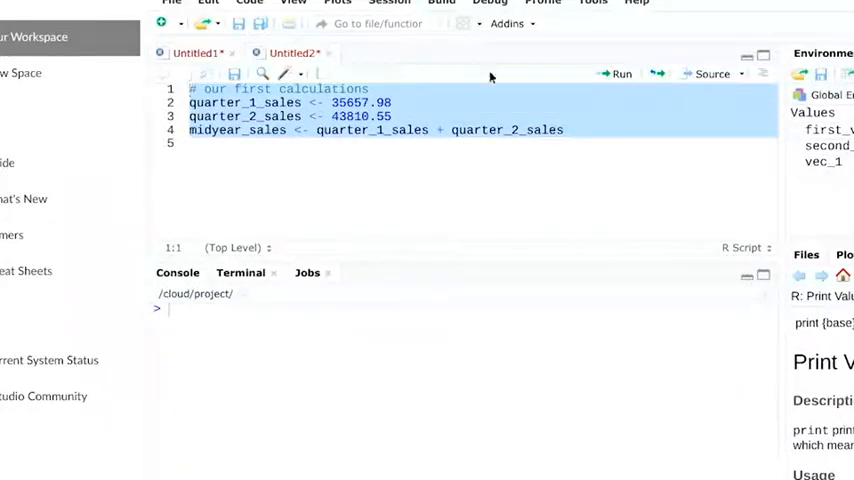
{"action": "left_click", "coordinate": [618, 72]}
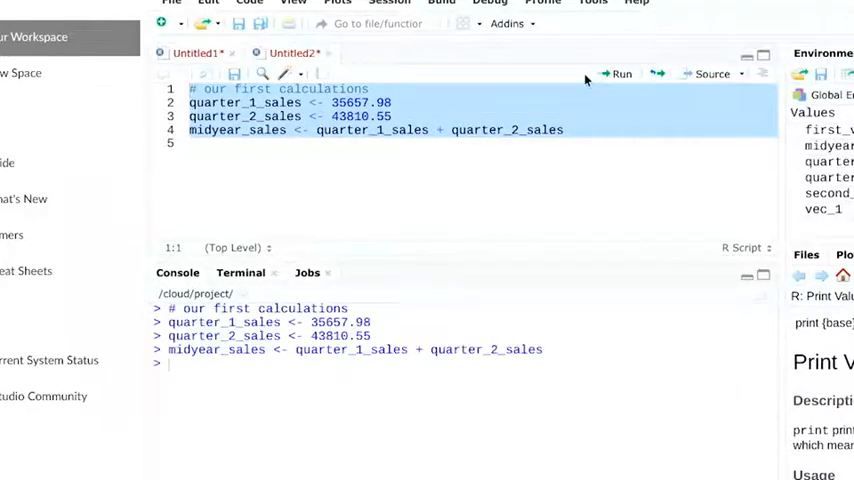